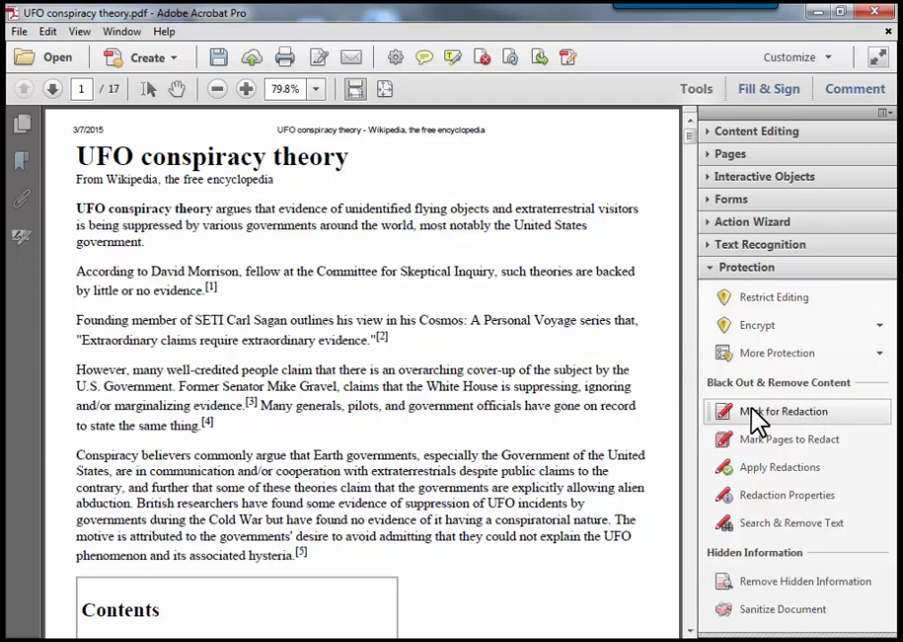
{"action": "mouse_move", "coordinate": [696, 89]}
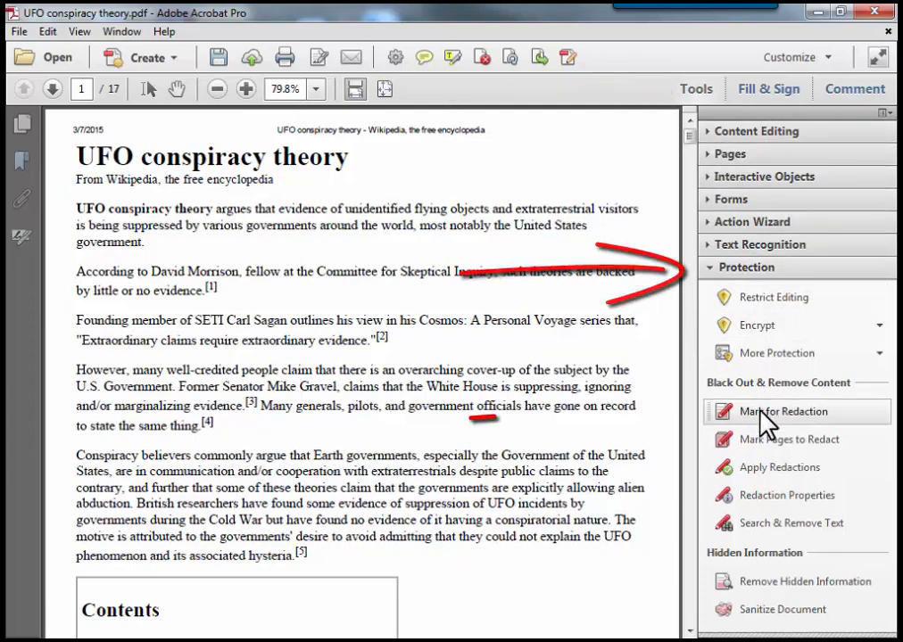
{"action": "left_click", "coordinate": [784, 411]}
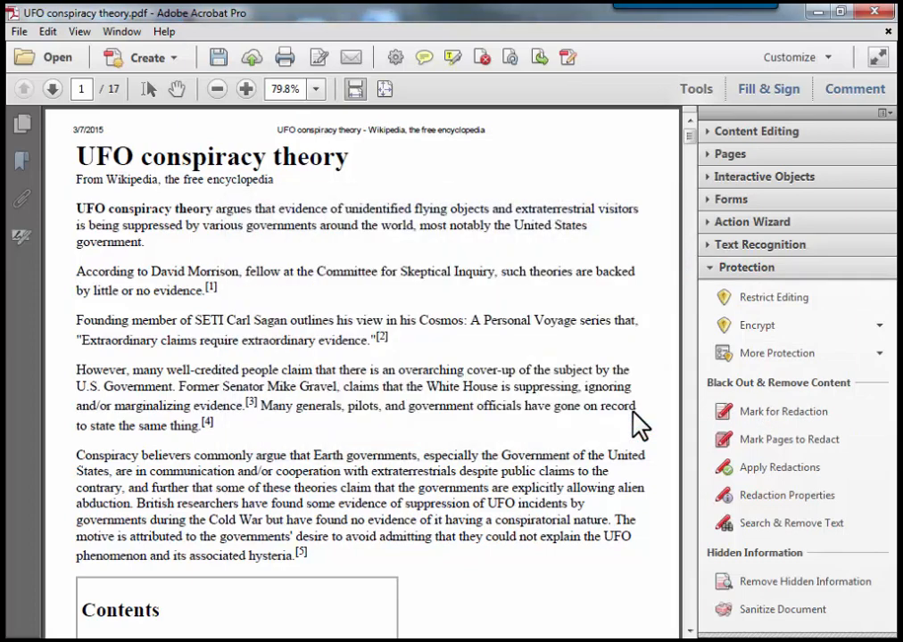
{"action": "mouse_move", "coordinate": [153, 271]}
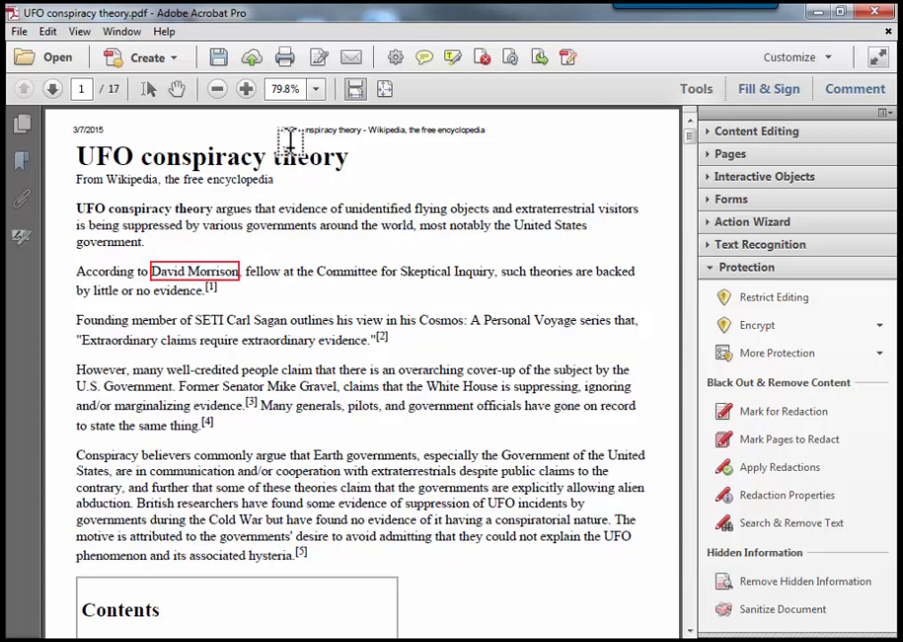
{"action": "mouse_move", "coordinate": [285, 142]}
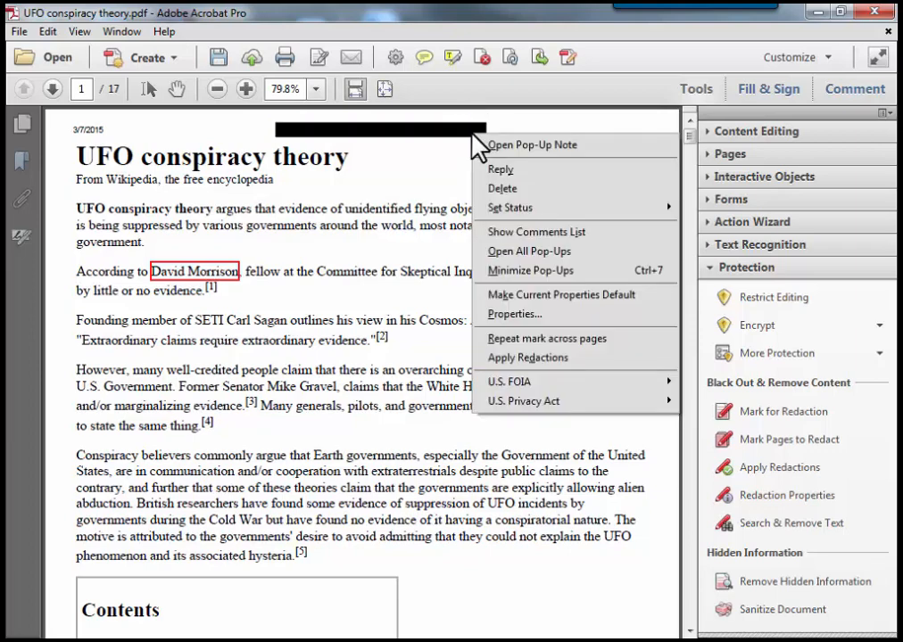
{"action": "mouse_move", "coordinate": [546, 339]}
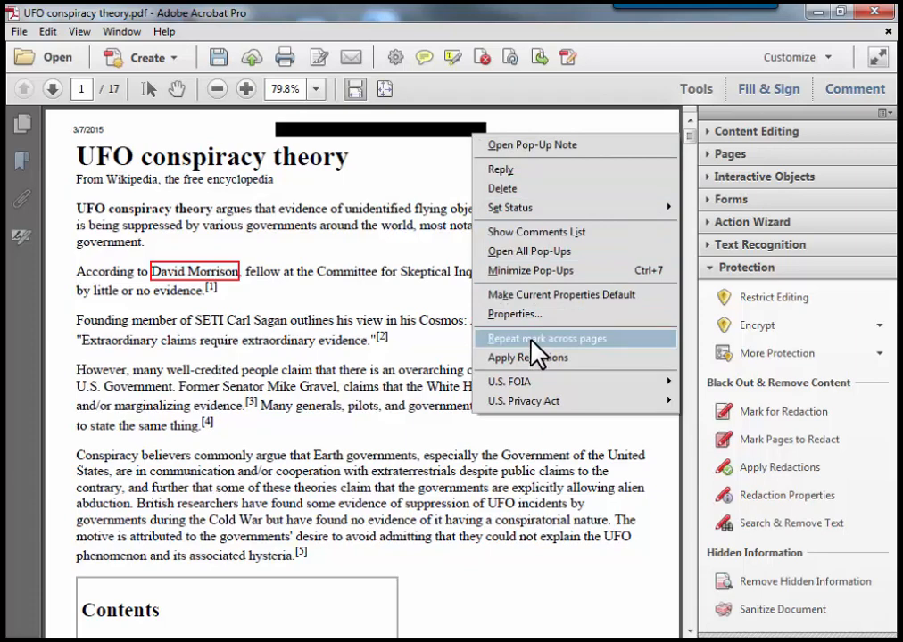
Repeat the header redaction mark across all 17 pages.
{"action": "left_click", "coordinate": [546, 339]}
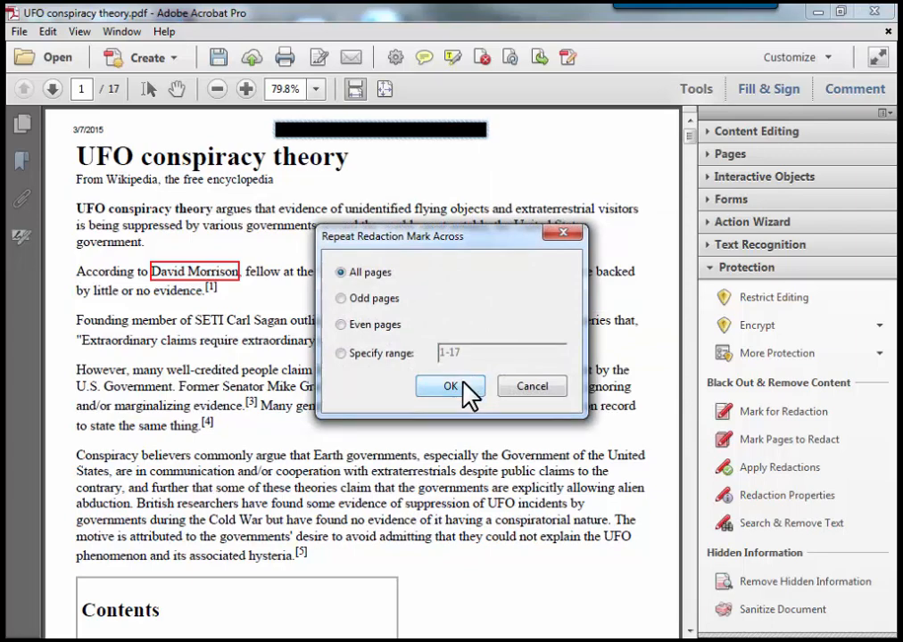
{"action": "left_click", "coordinate": [450, 386]}
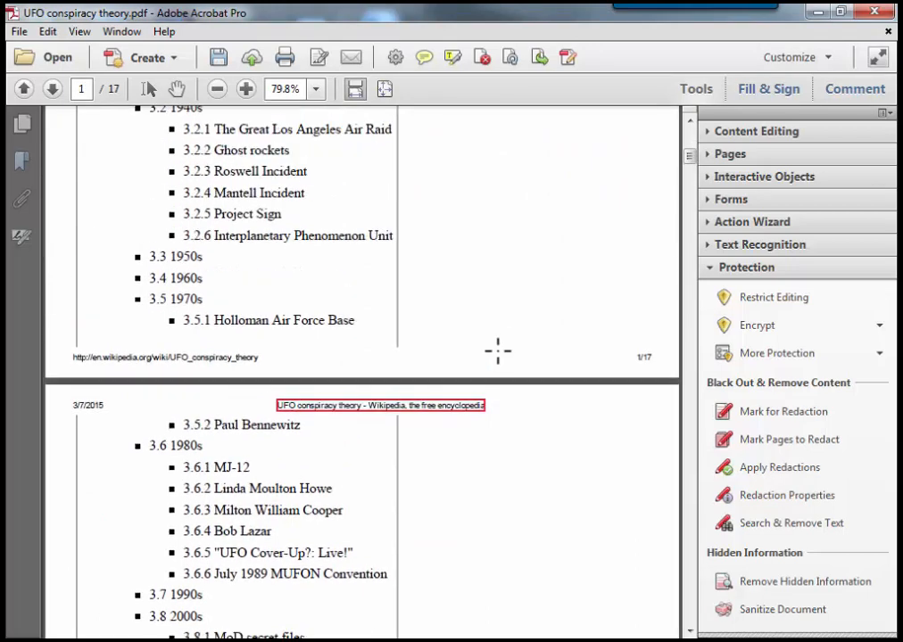
{"action": "scroll", "scroll_direction": "up", "scroll_amount": 3}
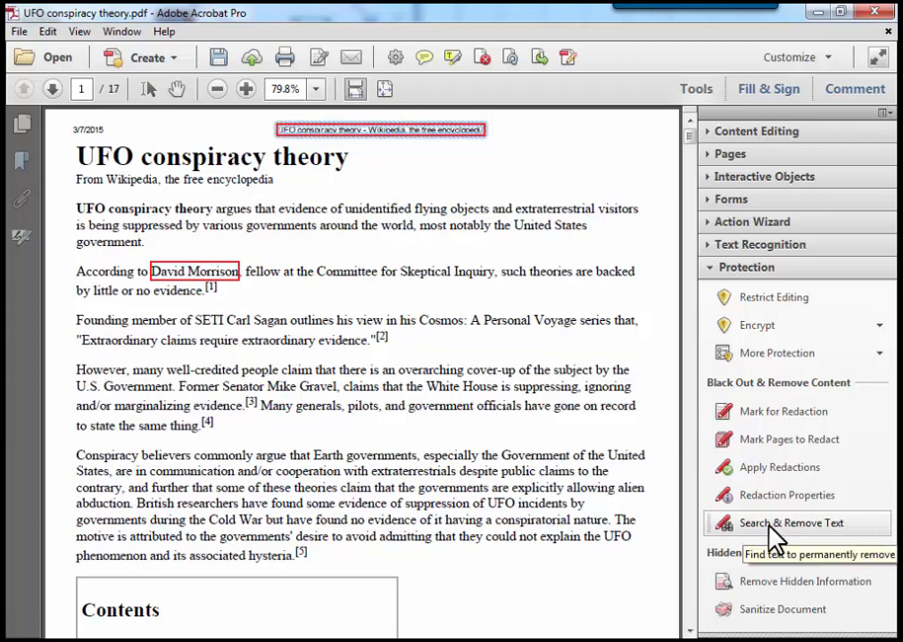
Search the document for 'ufo' and find all 189 occurrences.
{"action": "left_click", "coordinate": [790, 523]}
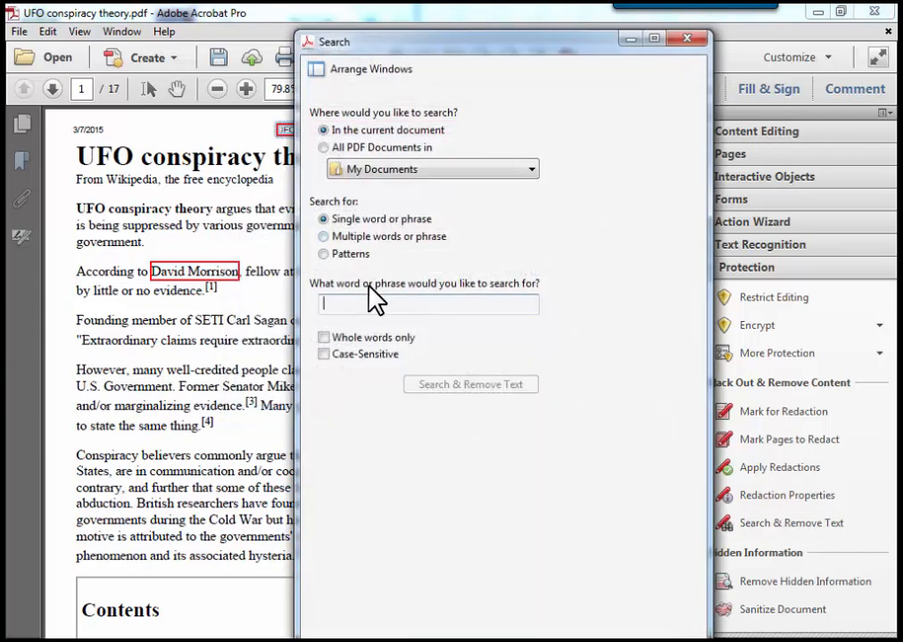
{"action": "type", "text": "u"}
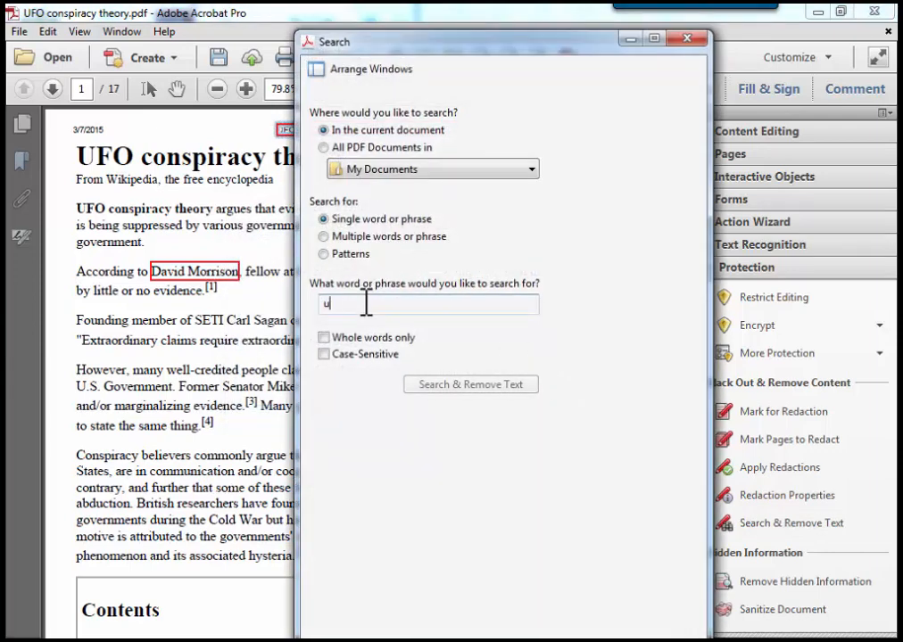
{"action": "type", "text": "fo"}
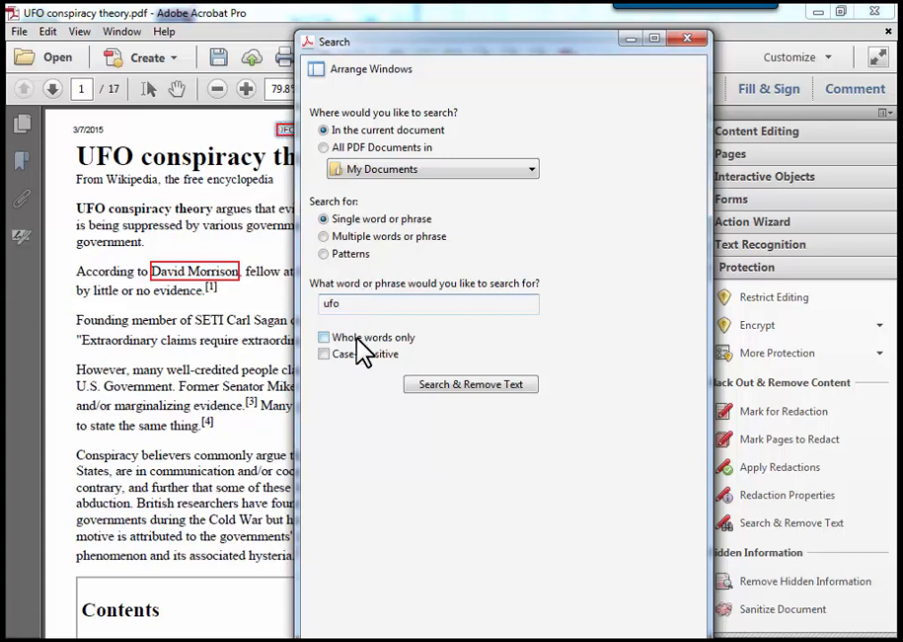
{"action": "mouse_move", "coordinate": [471, 385]}
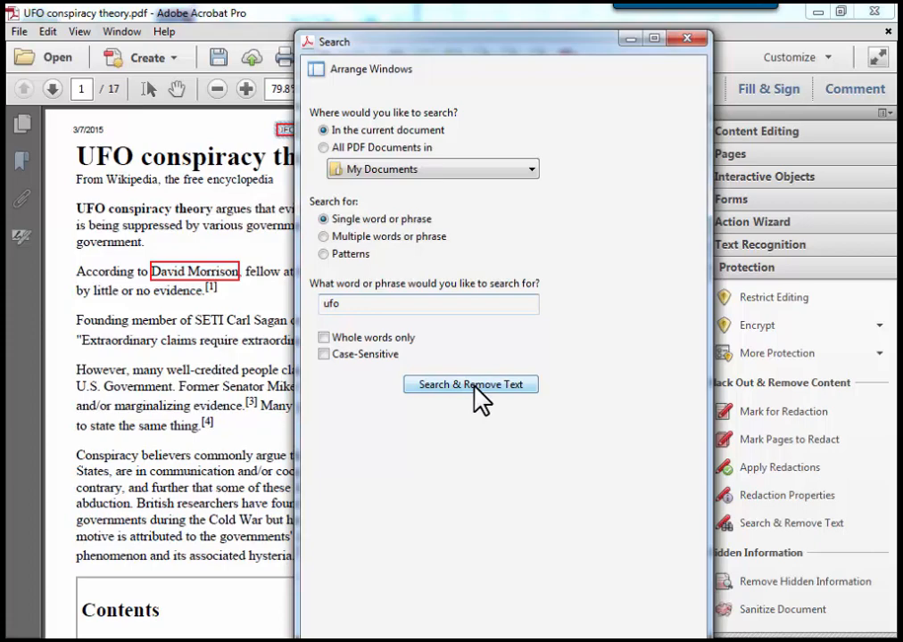
{"action": "left_click", "coordinate": [471, 385]}
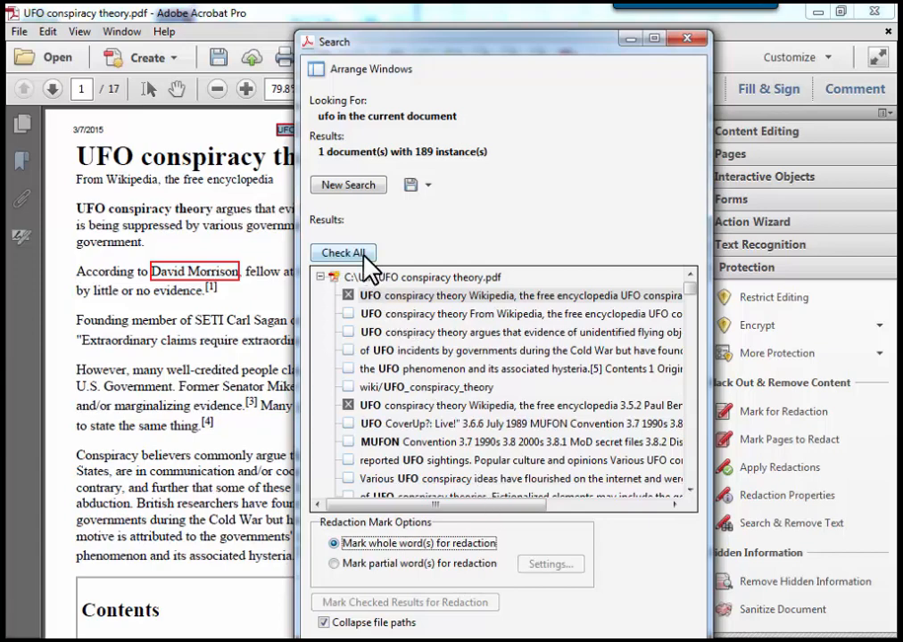
Check all found 'ufo' results, previewing matches like Various UFO and MUFON.
{"action": "left_click", "coordinate": [342, 253]}
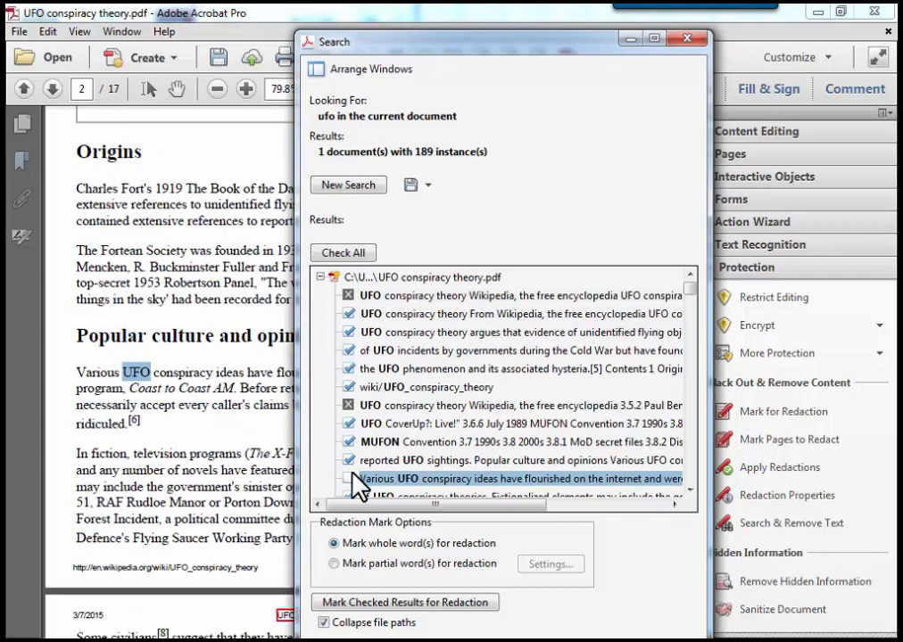
{"action": "left_click", "coordinate": [517, 442]}
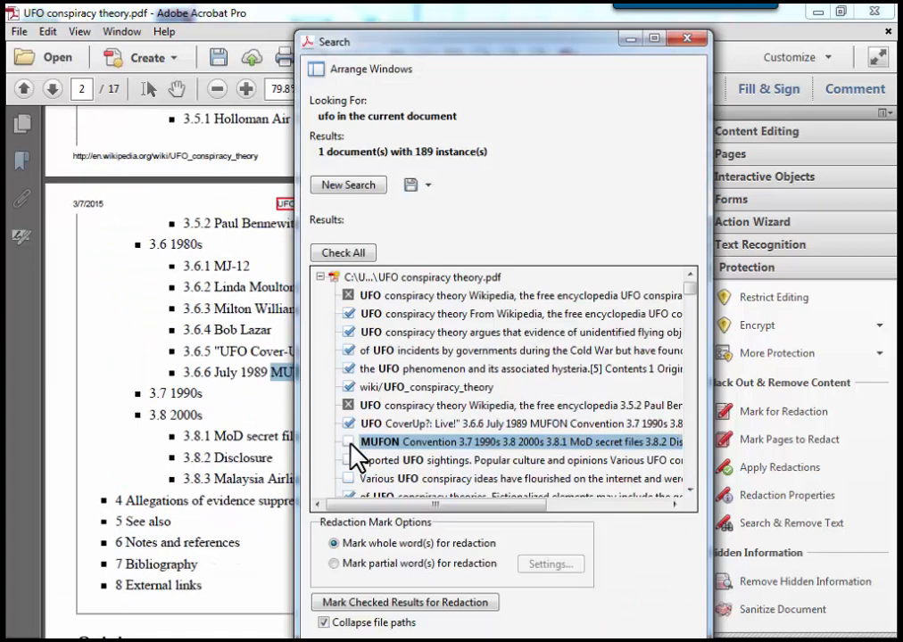
{"action": "left_click", "coordinate": [521, 460]}
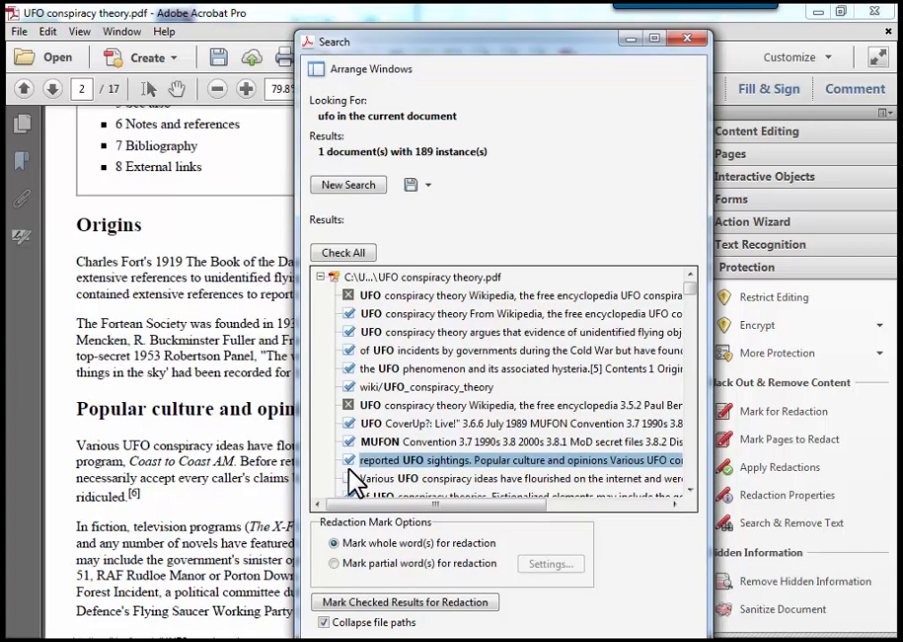
{"action": "left_click", "coordinate": [342, 253]}
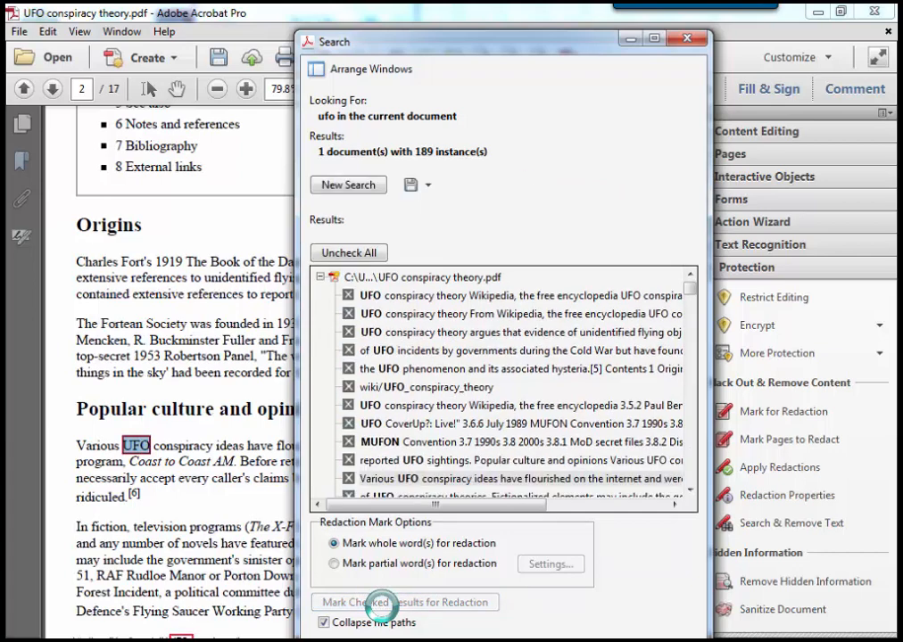
{"action": "mouse_move", "coordinate": [687, 39]}
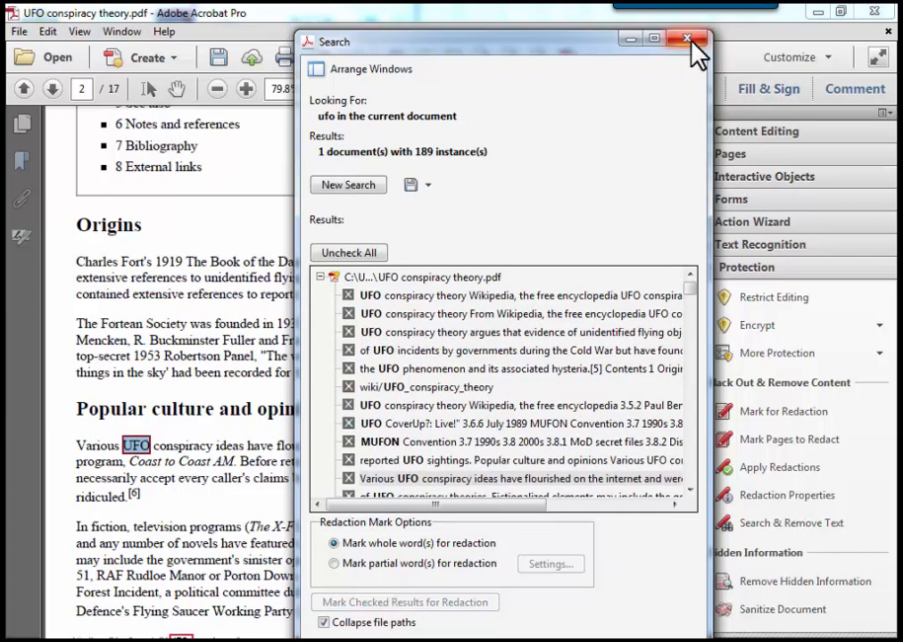
Apply the redactions permanently and agree to find and remove hidden information.
{"action": "left_click", "coordinate": [687, 39]}
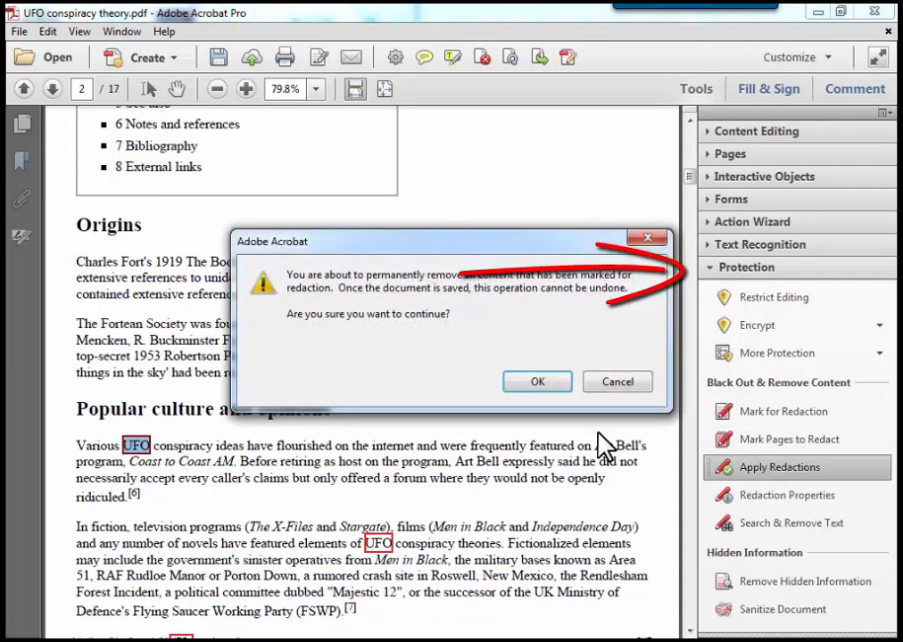
{"action": "left_click", "coordinate": [537, 382]}
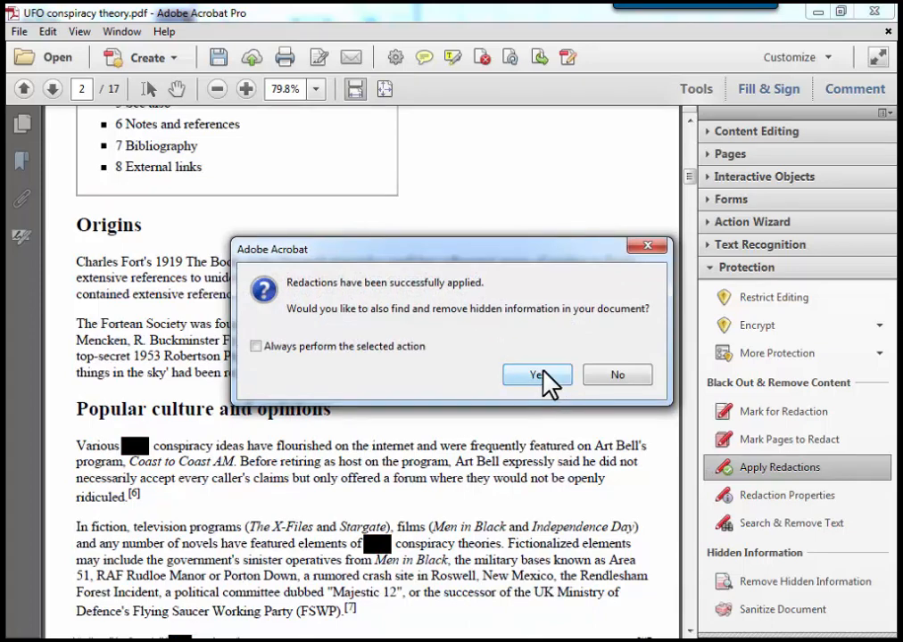
{"action": "left_click", "coordinate": [535, 374]}
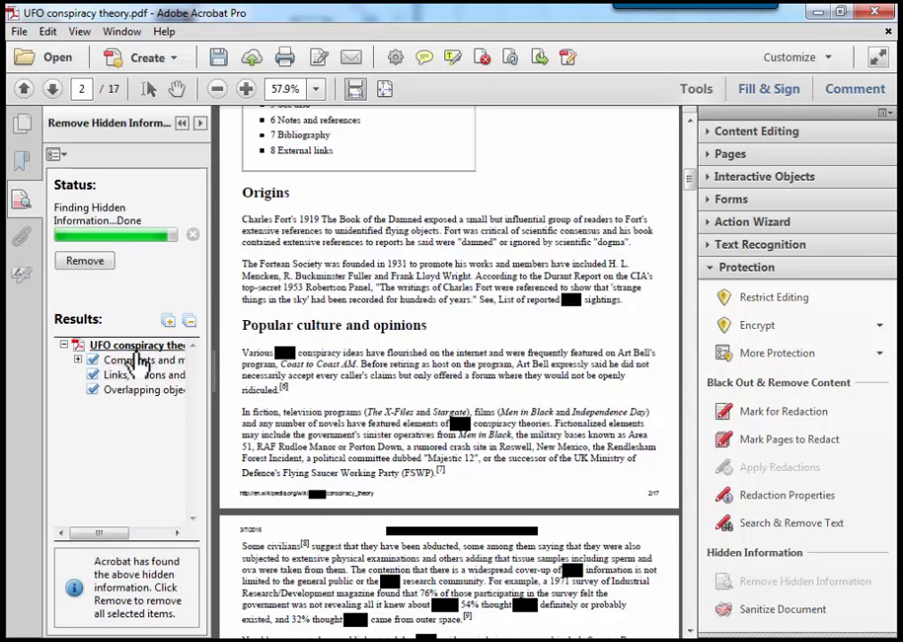
{"action": "mouse_move", "coordinate": [132, 434]}
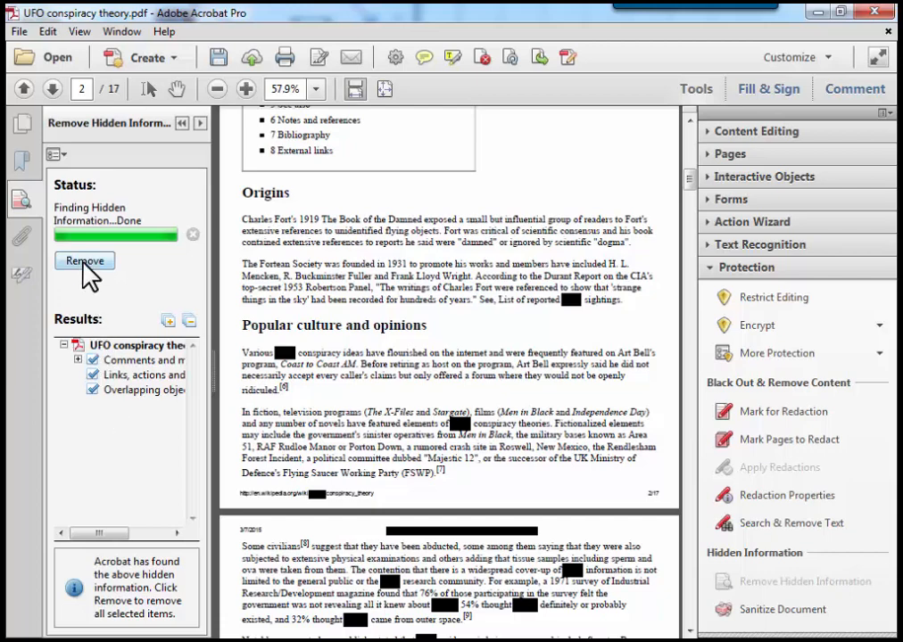
Remove the found hidden comments, links, actions and overlapping objects, accepting the warning.
{"action": "left_click", "coordinate": [84, 260]}
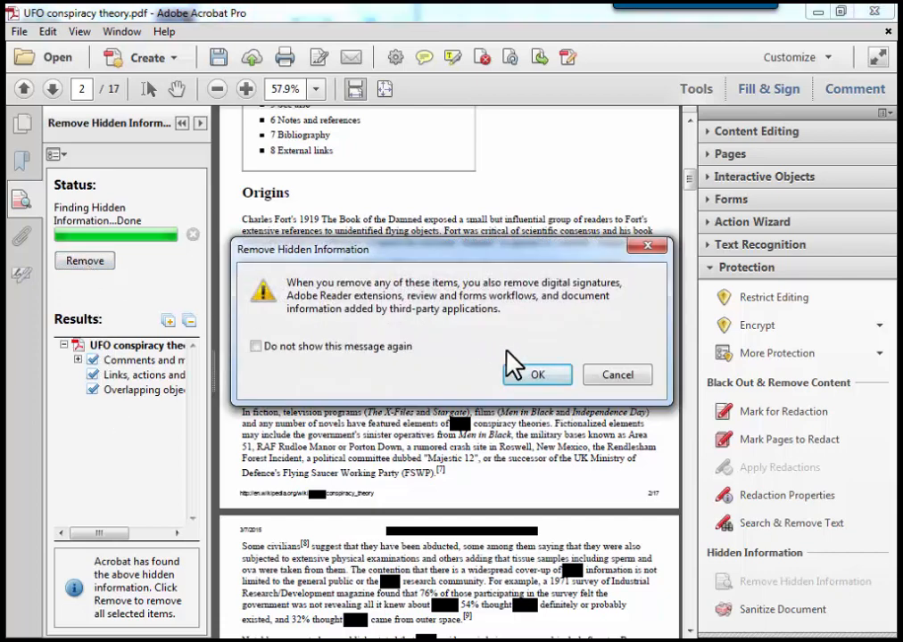
{"action": "left_click", "coordinate": [537, 375]}
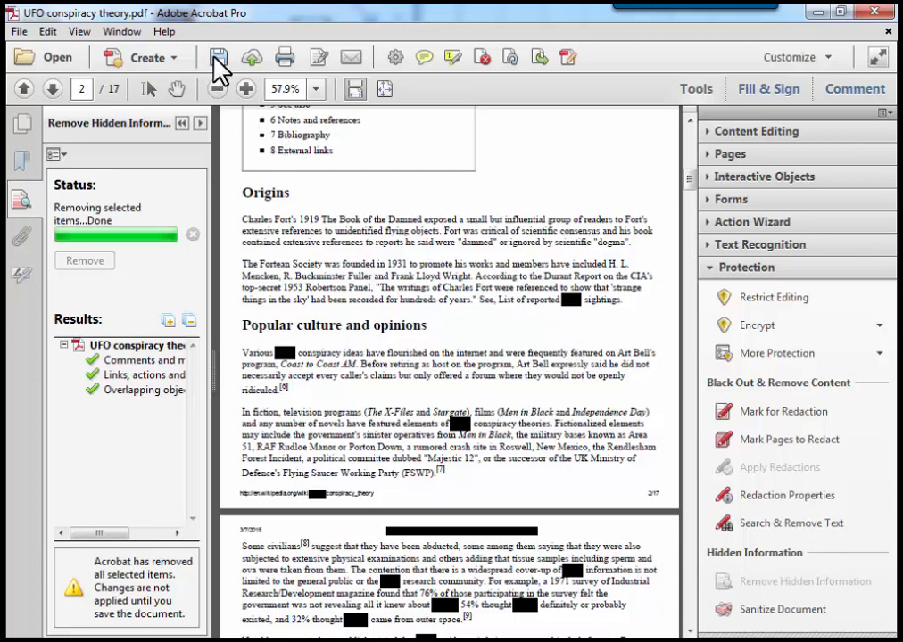
Save as 'UFO conspiracy theory_Redacted', replacing the existing file.
{"action": "left_click", "coordinate": [218, 55]}
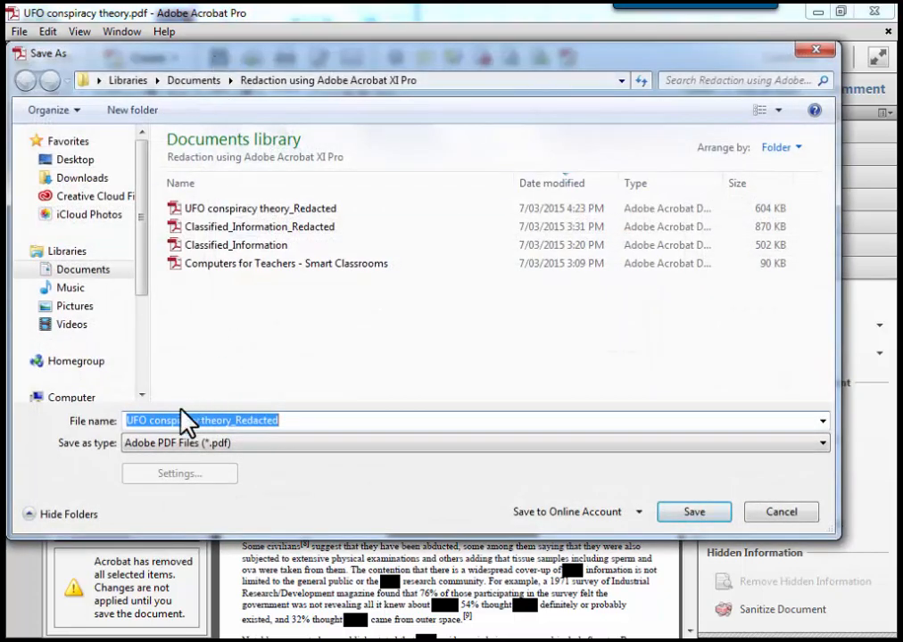
{"action": "mouse_move", "coordinate": [204, 433]}
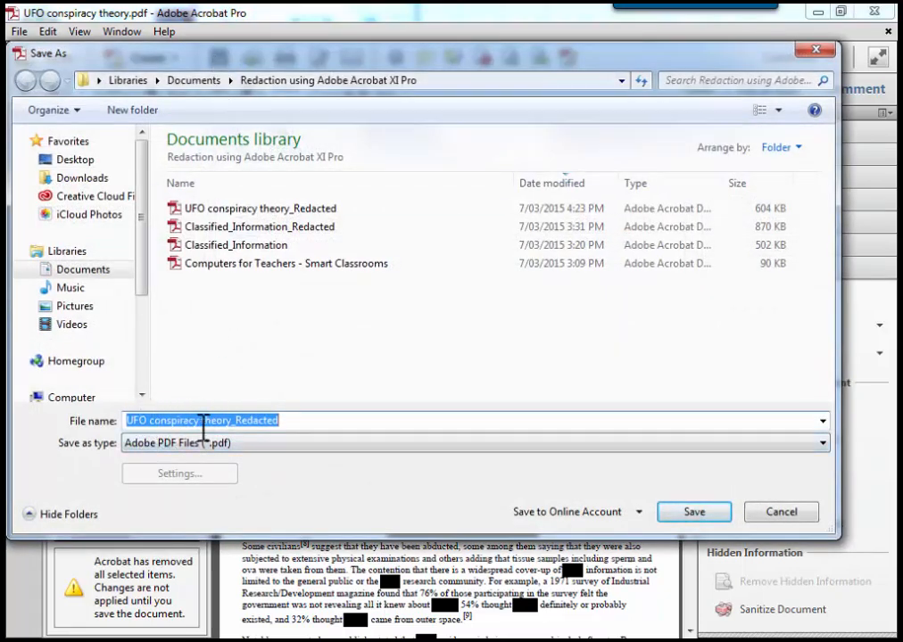
{"action": "mouse_move", "coordinate": [694, 511]}
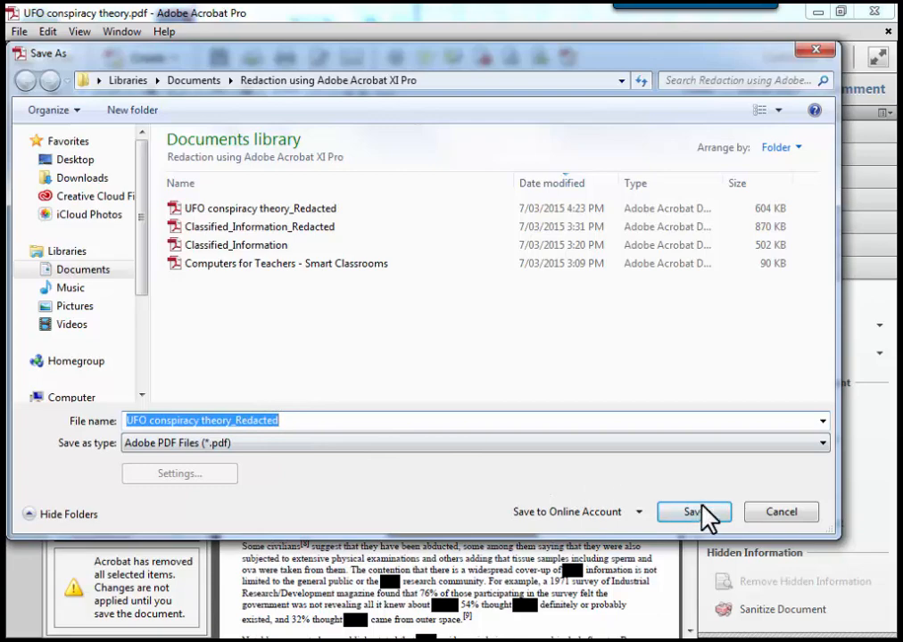
{"action": "left_click", "coordinate": [692, 510]}
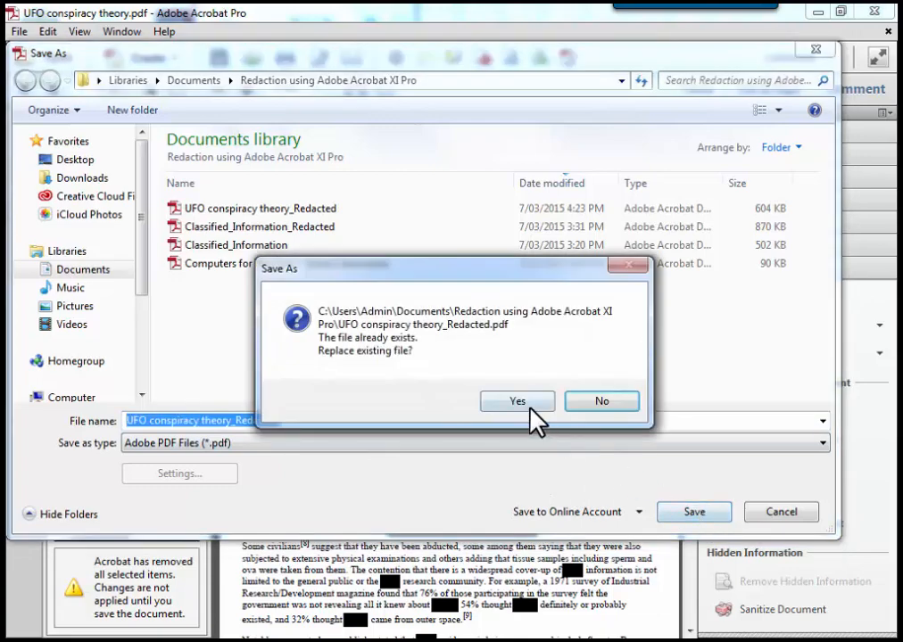
{"action": "left_click", "coordinate": [517, 400]}
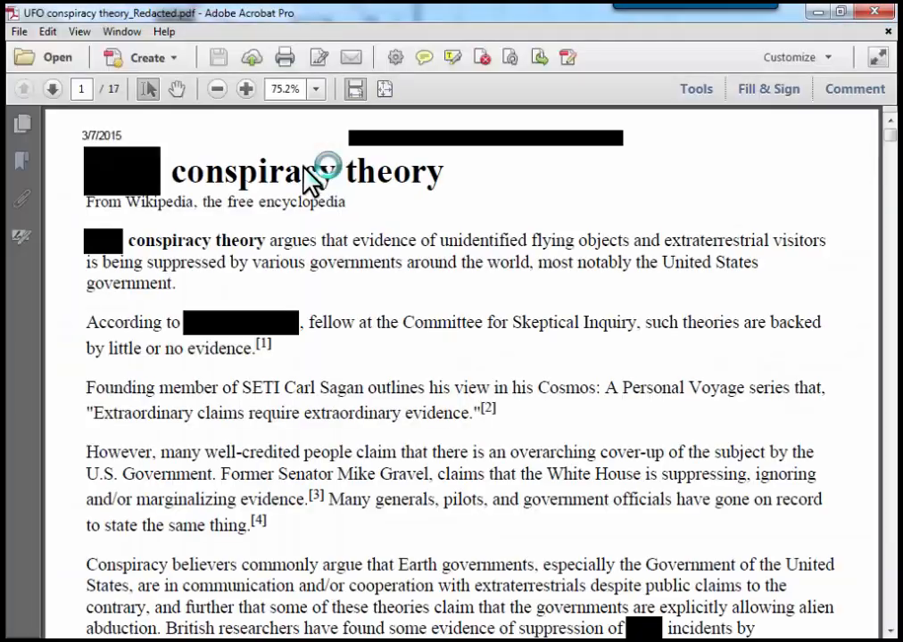
{"action": "left_click", "coordinate": [318, 89]}
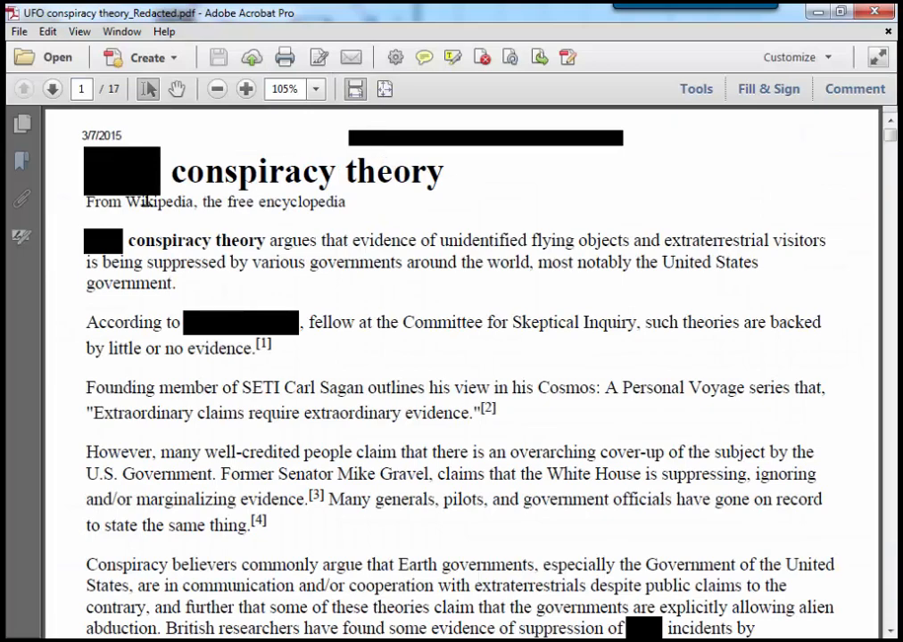
{"action": "mouse_move", "coordinate": [259, 353]}
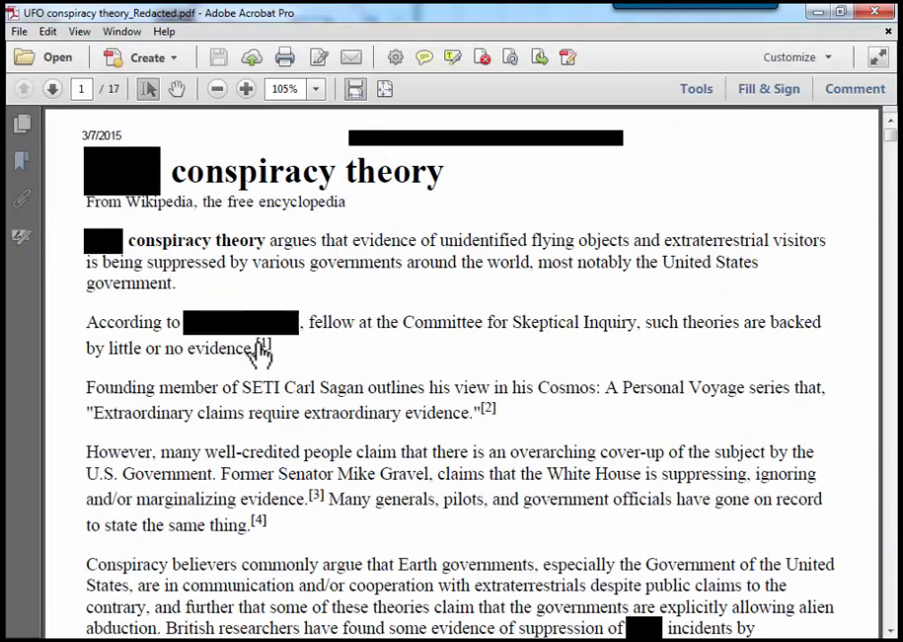